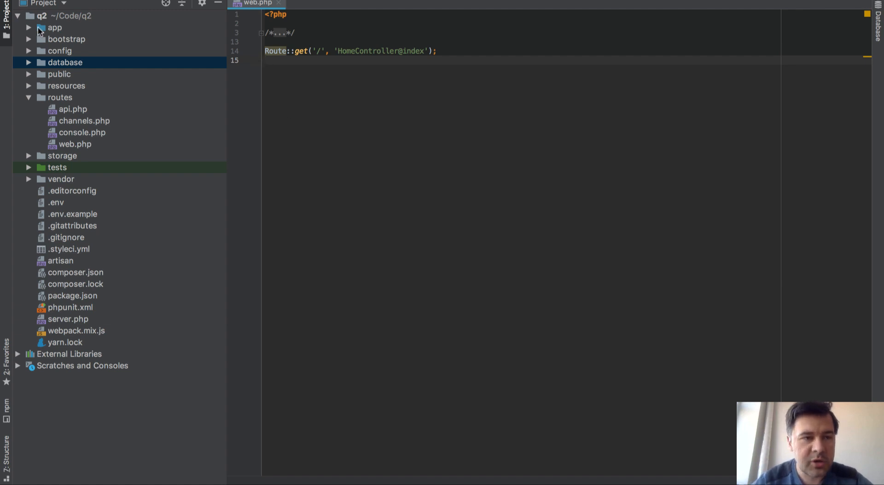
Expand the app folder to Controllers and search everywhere for HomeController, then dismiss the search.
left_click(29, 27)
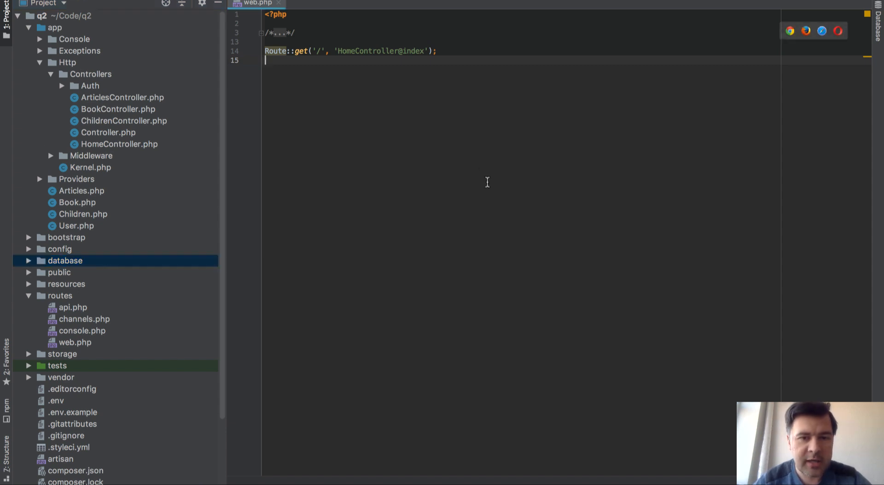
type("hom")
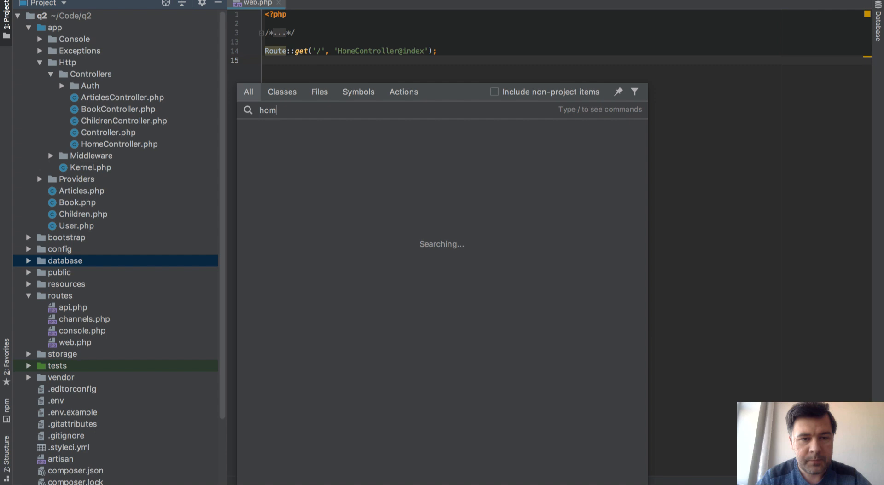
type("econ")
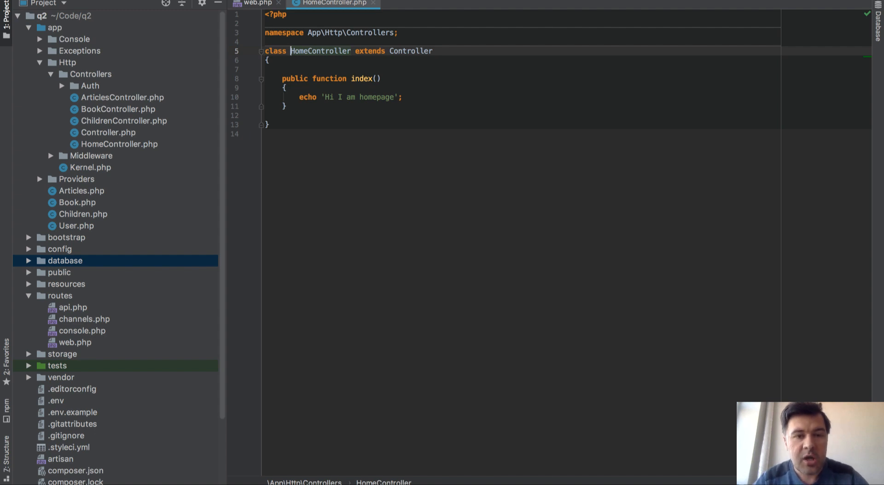
type("homecon")
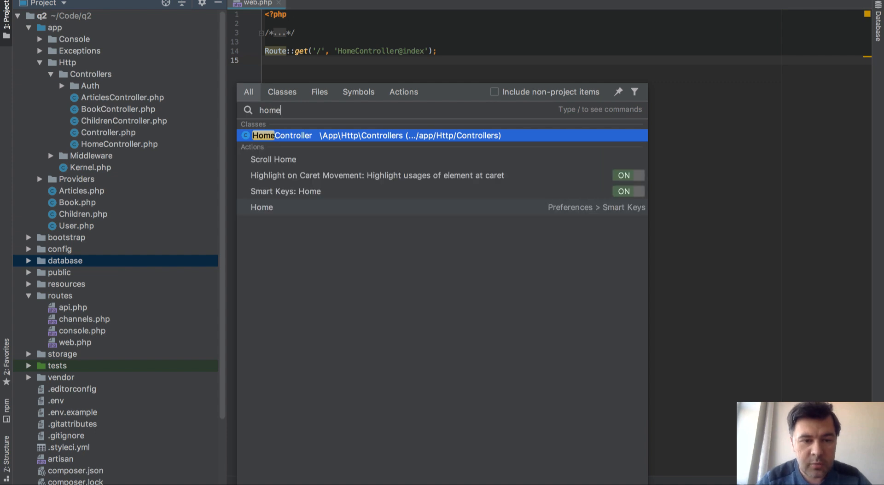
type("contr")
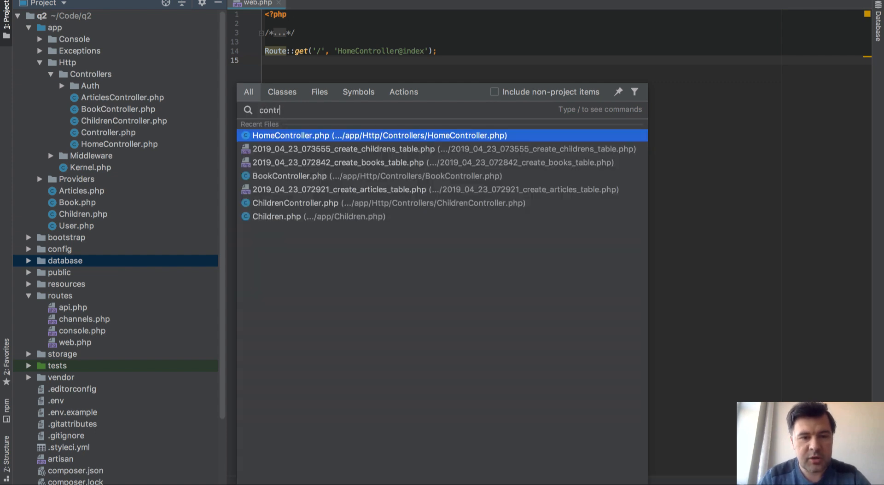
type("o")
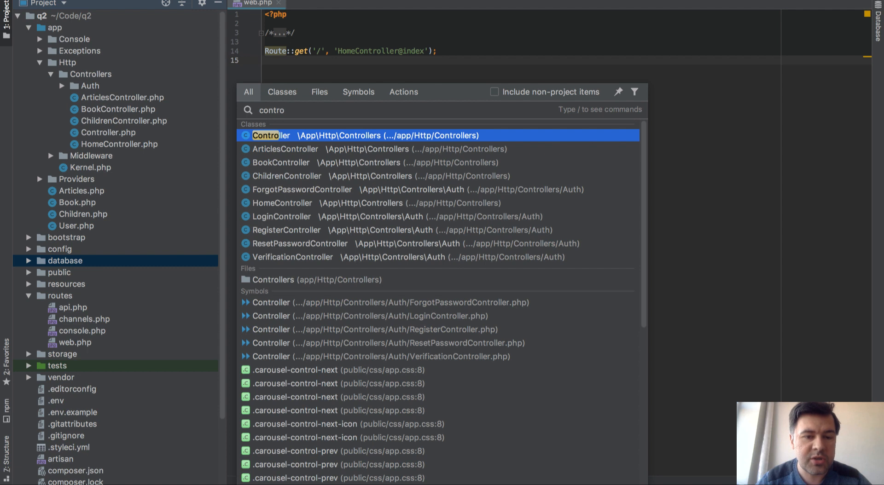
key("Backspace")
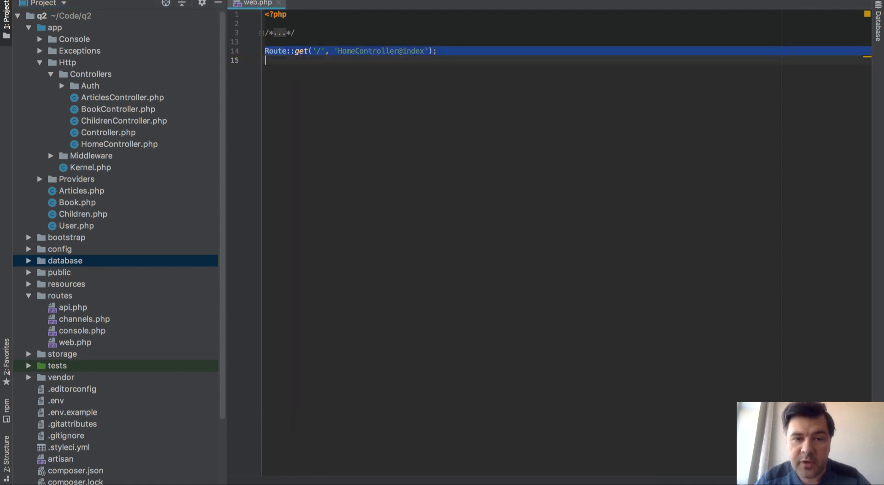
Add Route::get('/', [\App\Http\Controllers\HomeController::class, 'index']); below the old route.
key("enter")
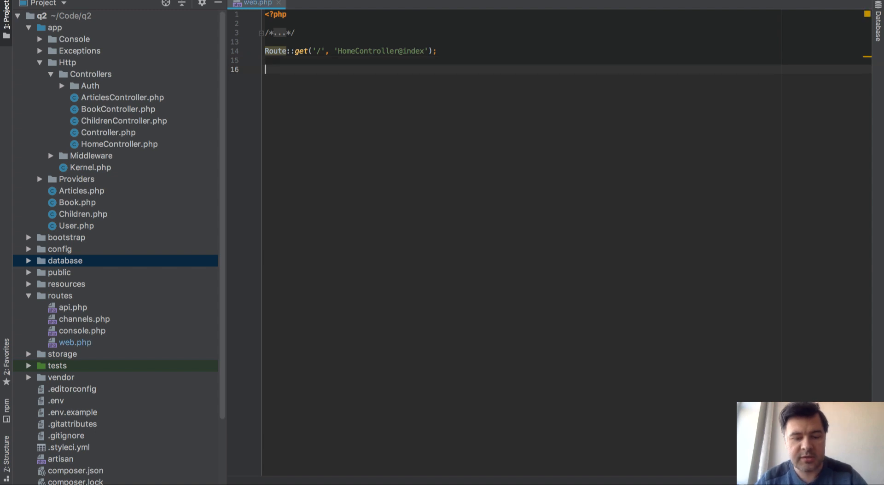
type("Route::get()")
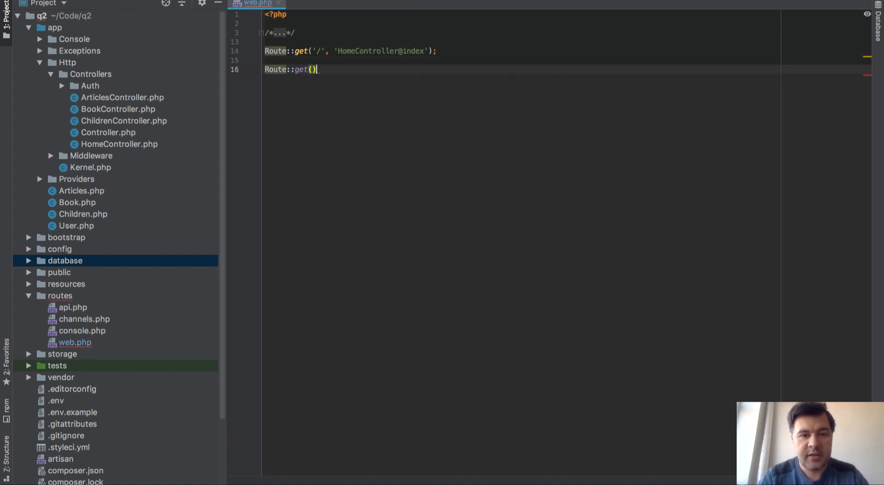
type("'/', [\\App\\Http\\Controllers\\HomeController::")
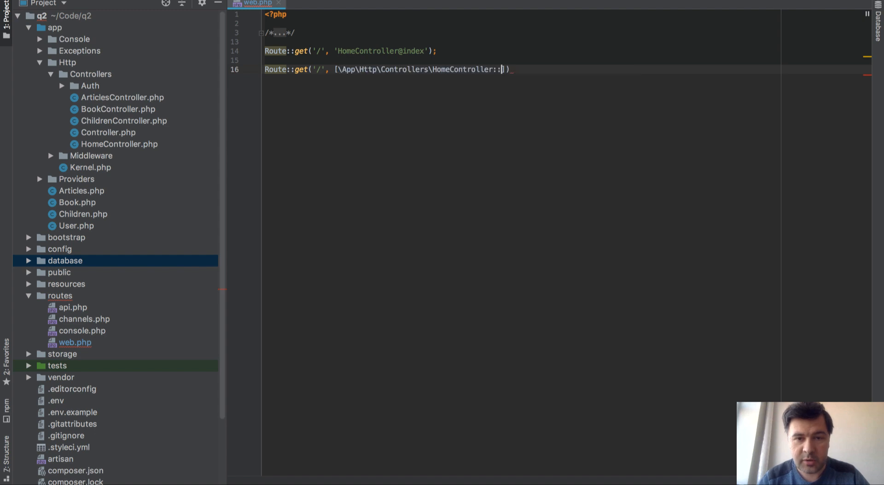
type("class")
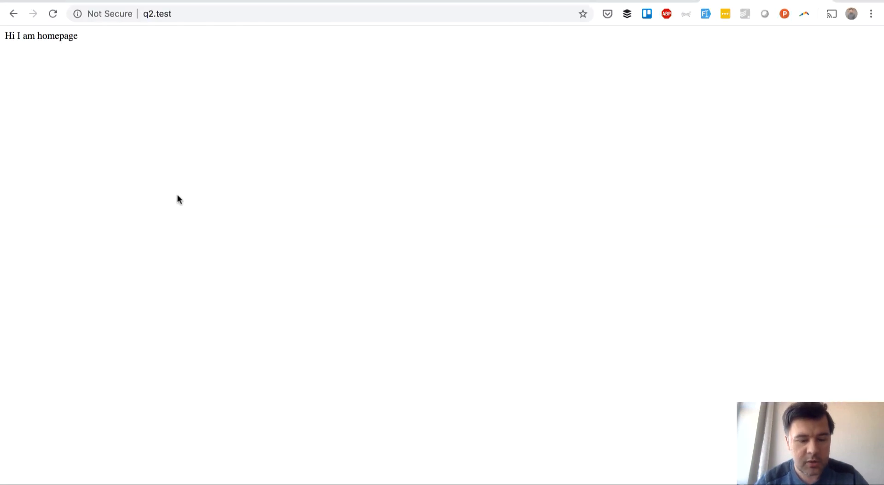
mouse_move(112, 139)
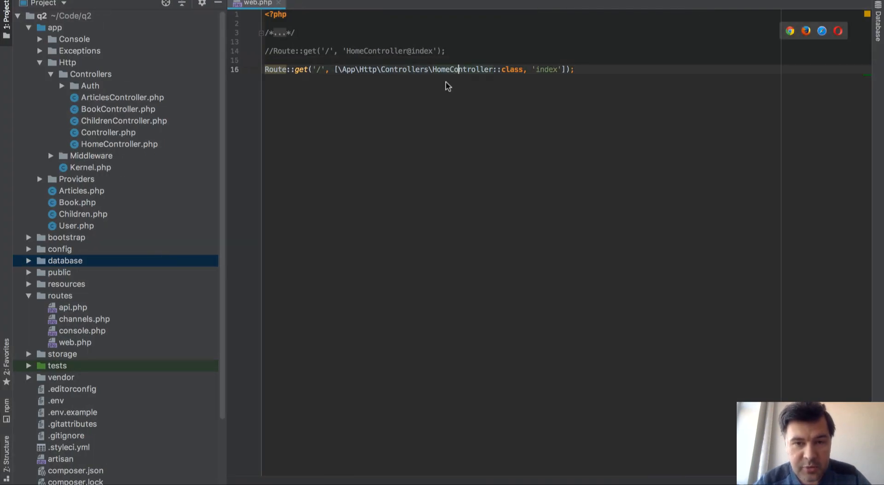
mouse_move(462, 70)
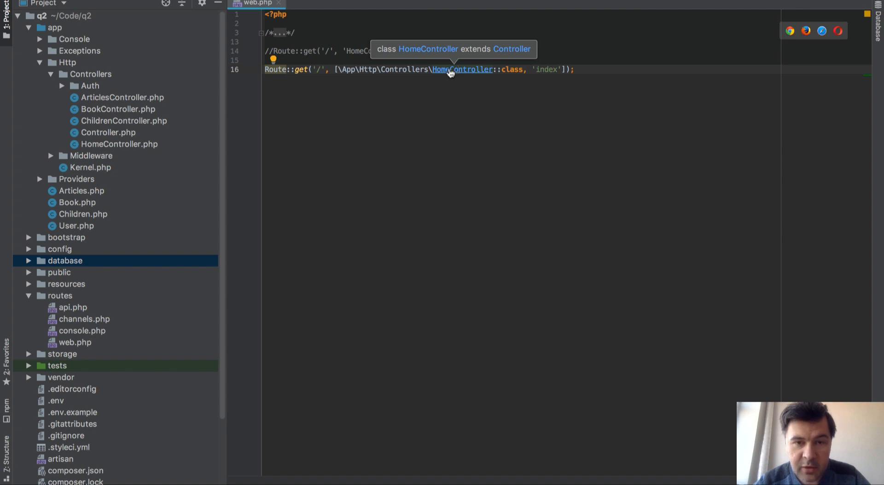
Navigate from the route to the HomeController class and return to web.php.
left_click(464, 69)
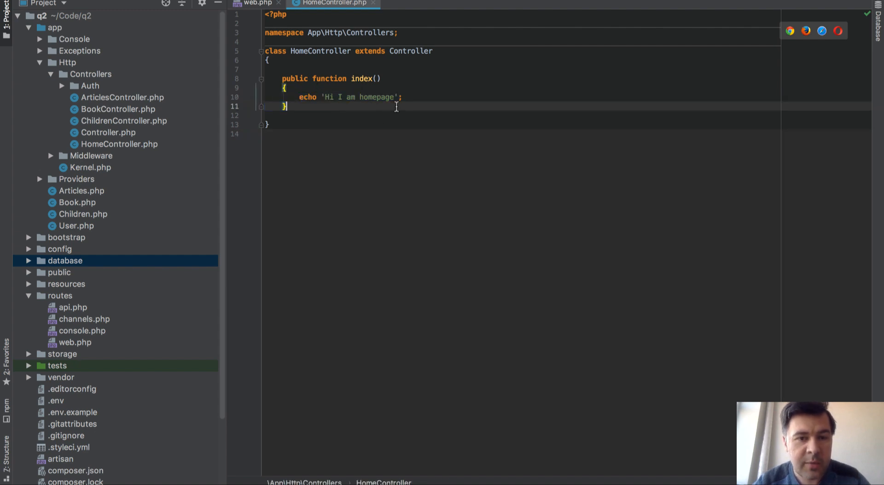
left_click(257, 4)
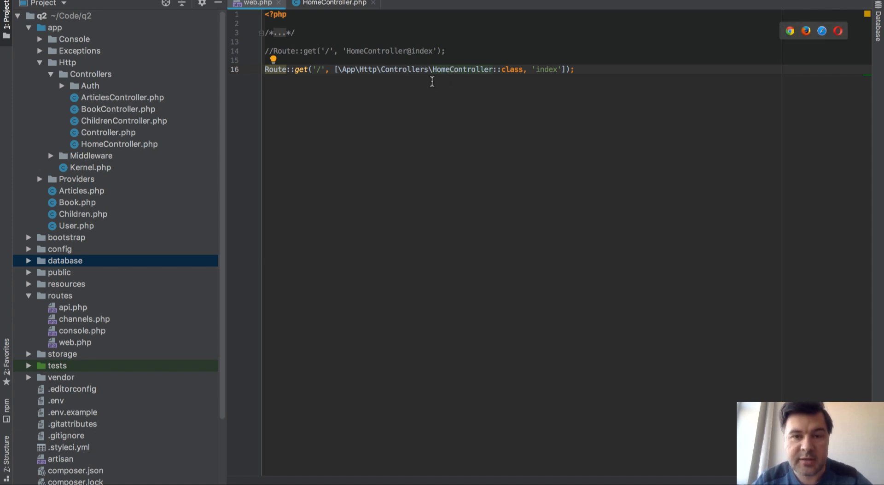
mouse_move(346, 93)
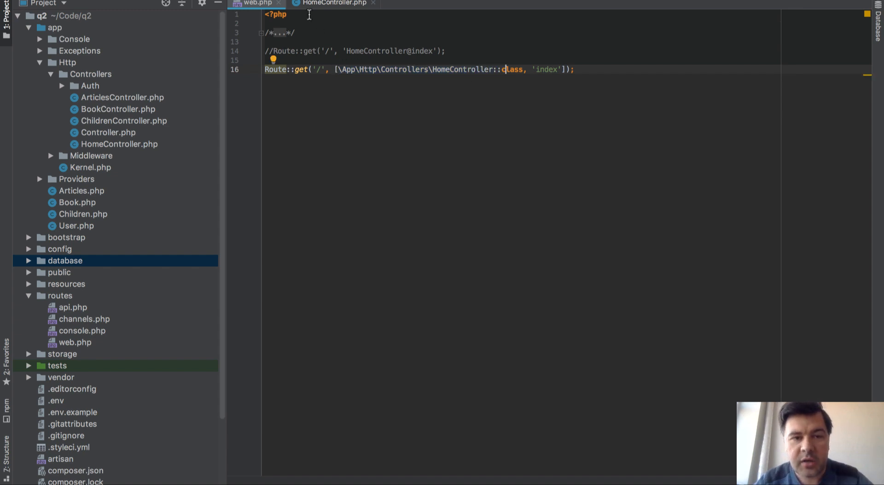
Import App\Http\Controllers\HomeController with a use statement and close HomeController.php.
type("use")
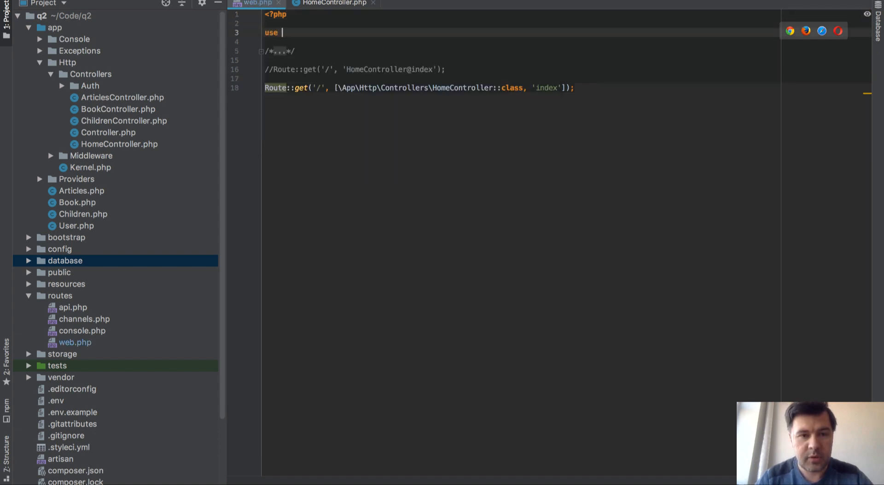
type("Hom")
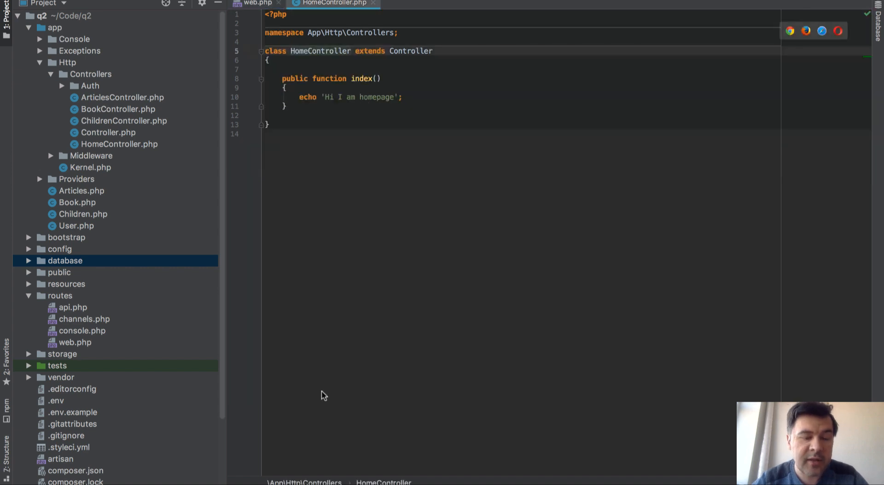
left_click(257, 4)
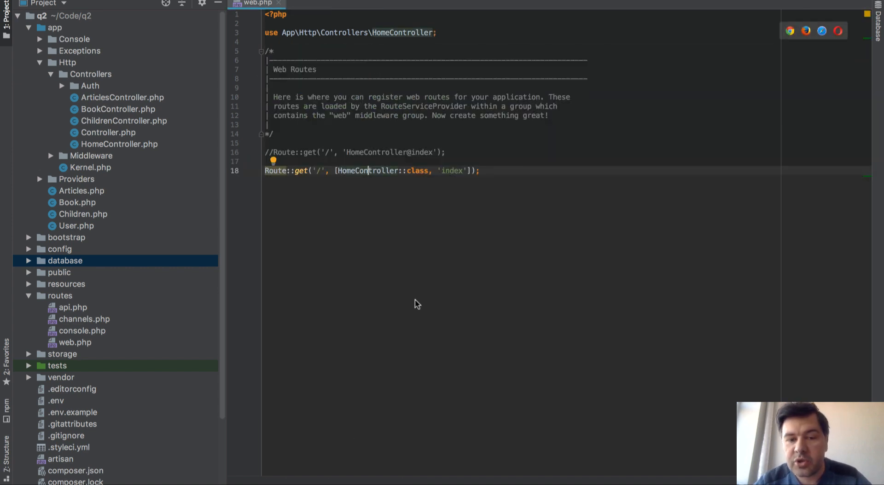